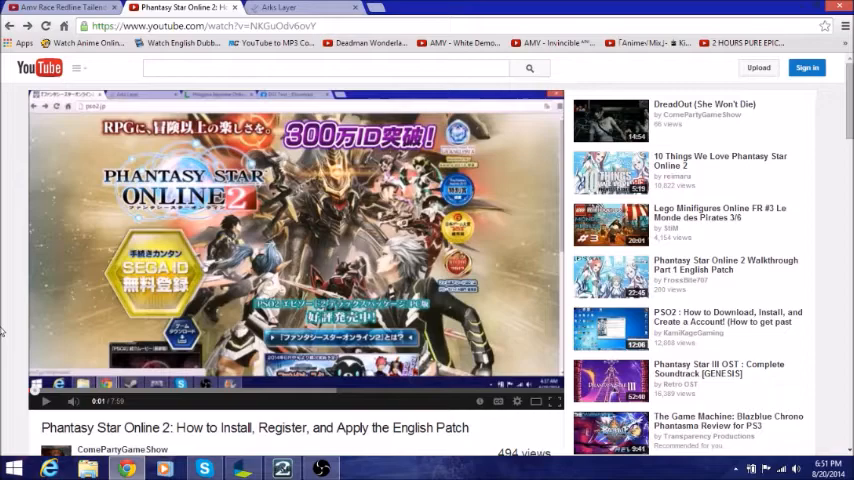
- Bring up a File Explorer window of This PC from the taskbar
click(87, 468)
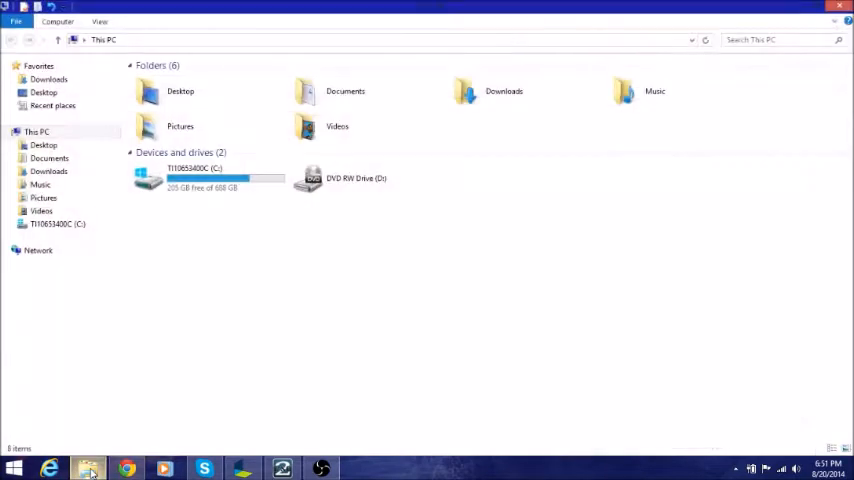
- Clear the spare New folder (2) out of the Downloads folder
click(43, 92)
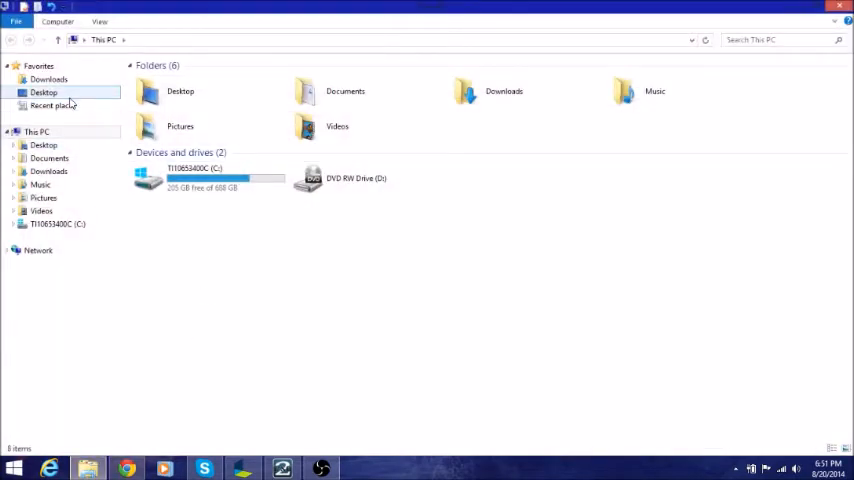
click(48, 80)
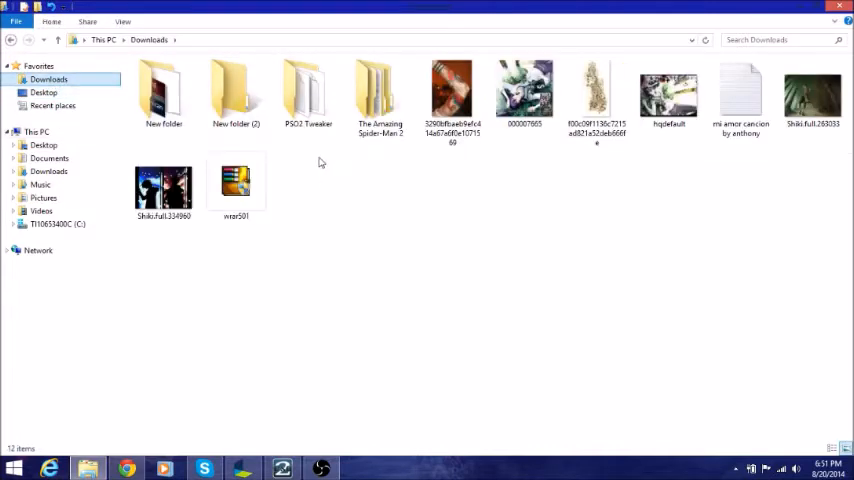
right_click(236, 90)
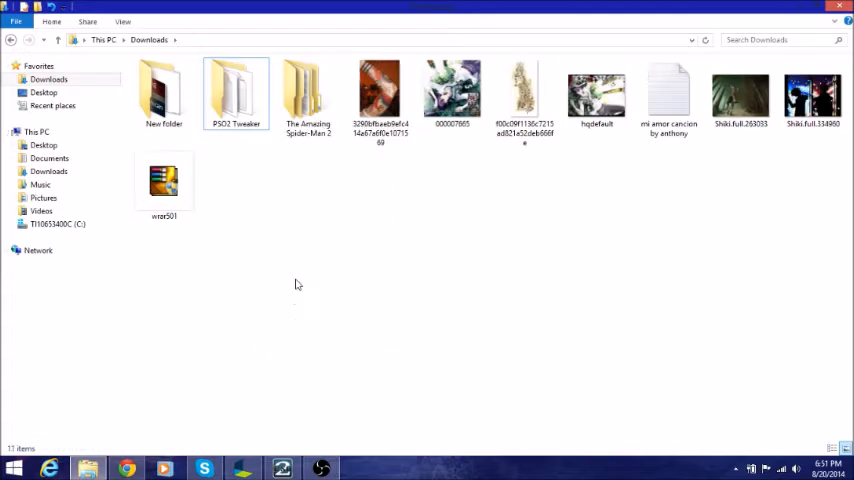
double_click(235, 90)
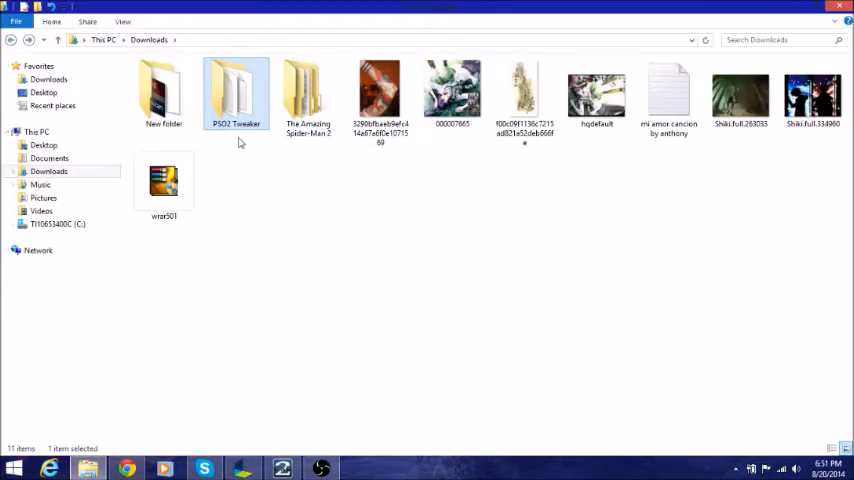
- Start the PSO2 Tweaker application from its Downloads folder
double_click(235, 90)
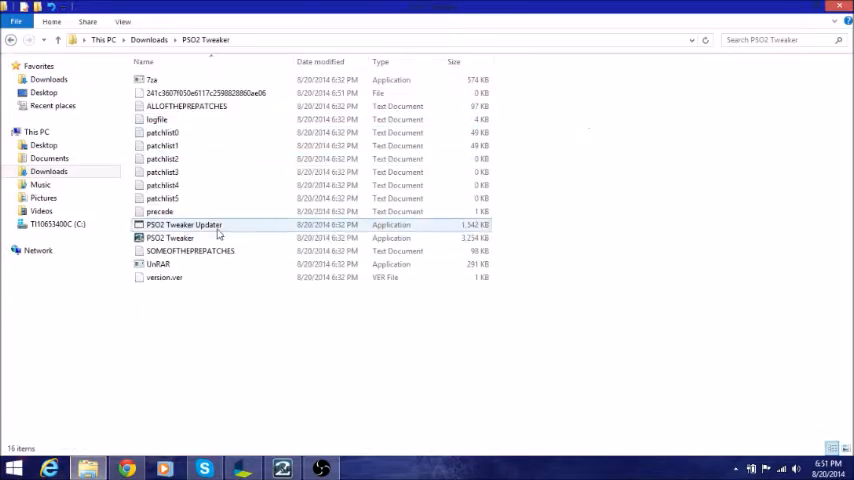
click(175, 238)
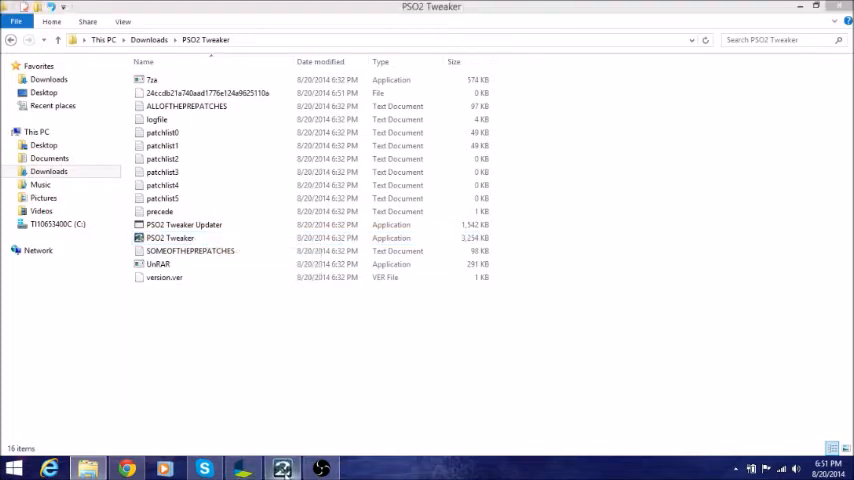
double_click(170, 238)
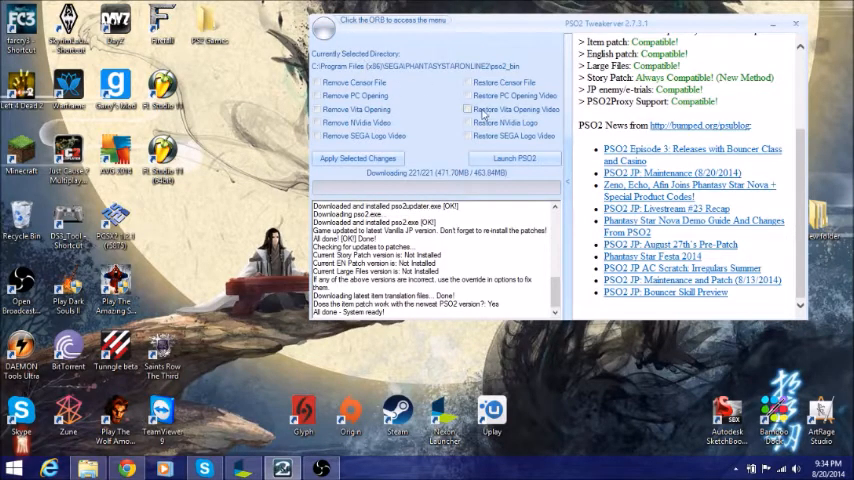
mouse_move(513, 158)
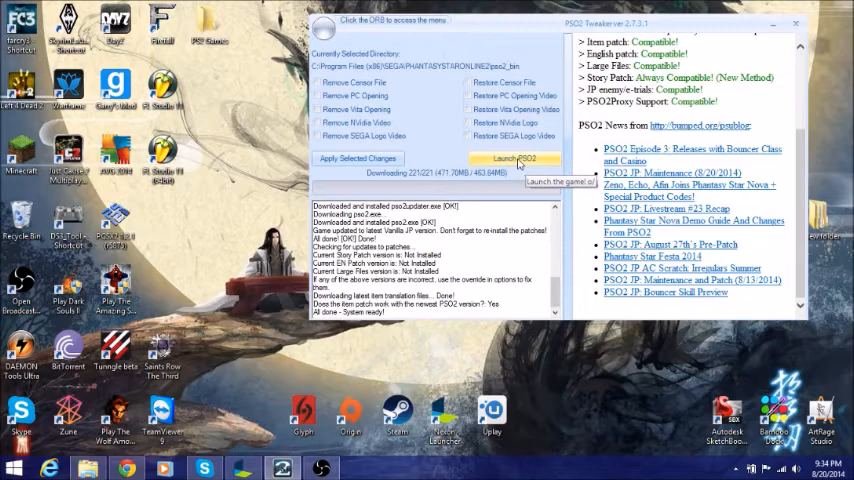
- Launch PSO2 once all 221 files are patched and the system reports ready
click(514, 159)
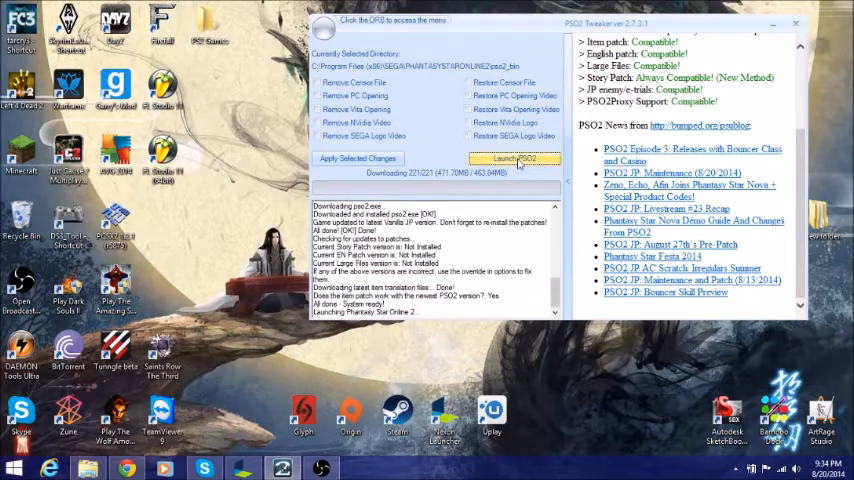
click(515, 160)
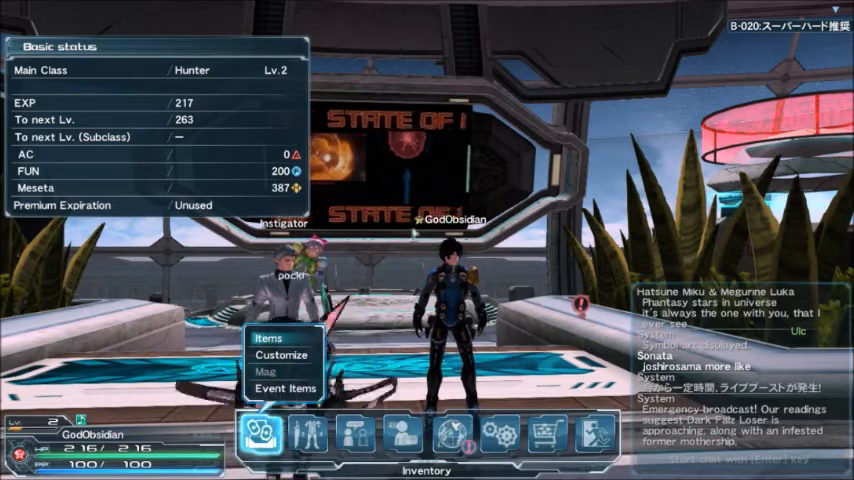
- Browse the My Data and AC Menu options to confirm English labels
click(404, 433)
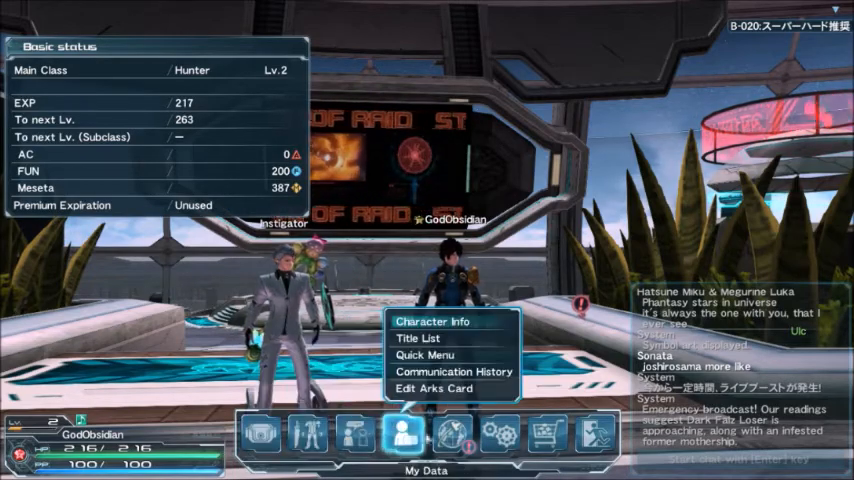
click(549, 433)
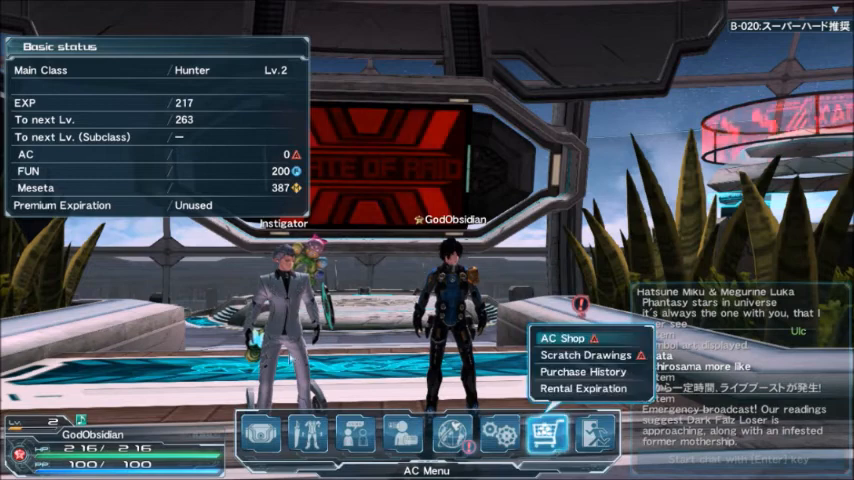